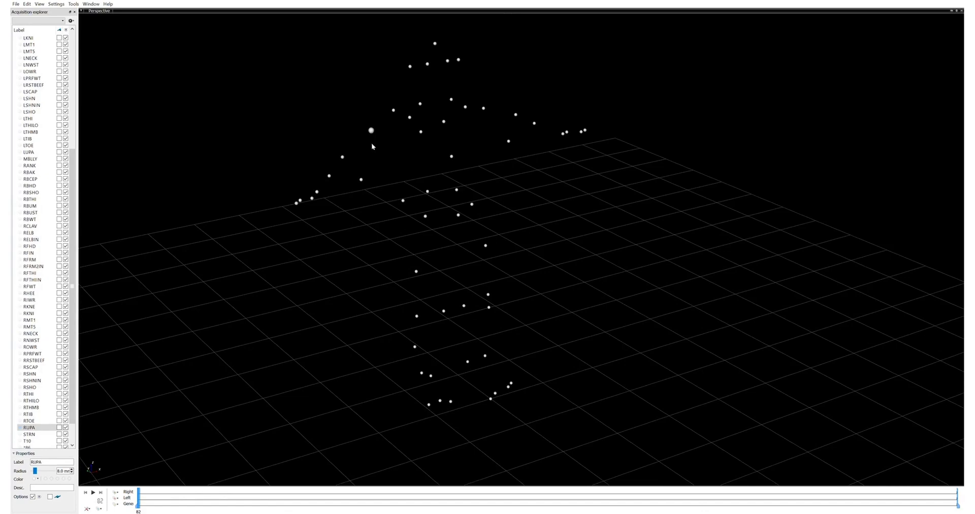
Orbit the Perspective view to look down on the marker cloud from a steeper, near-overhead angle
left_click_drag(372, 146, 325, 199)
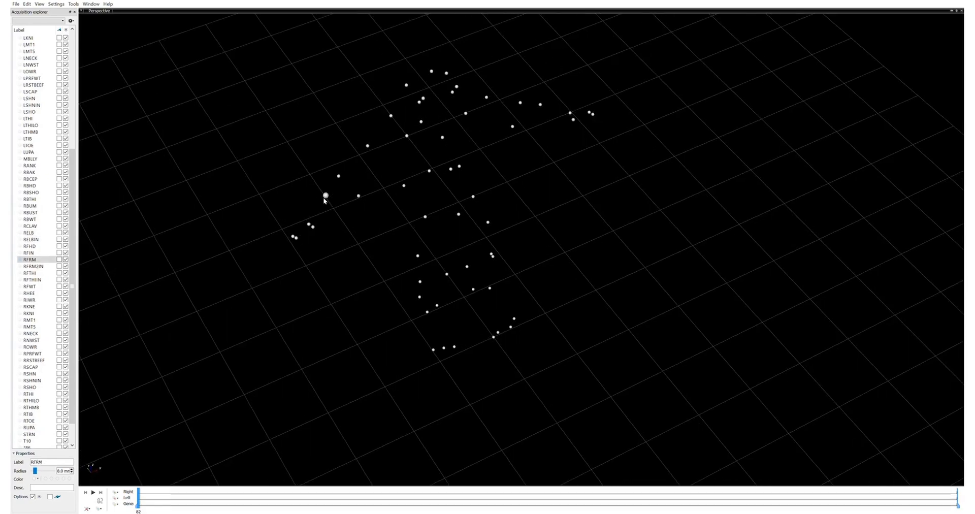